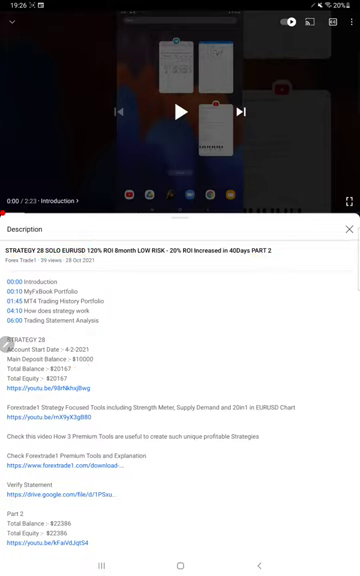
Review the EURUSD trade history in MetaTrader 4, then show the recent-apps overview.
left_click(110, 564)
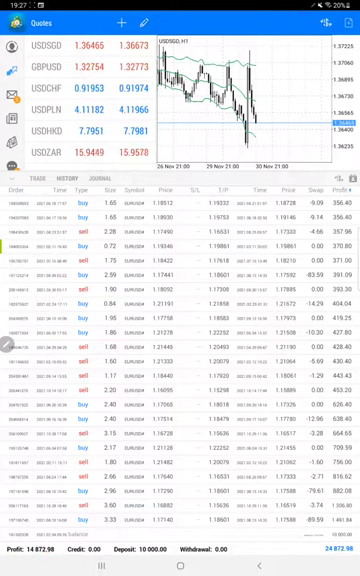
left_click(100, 563)
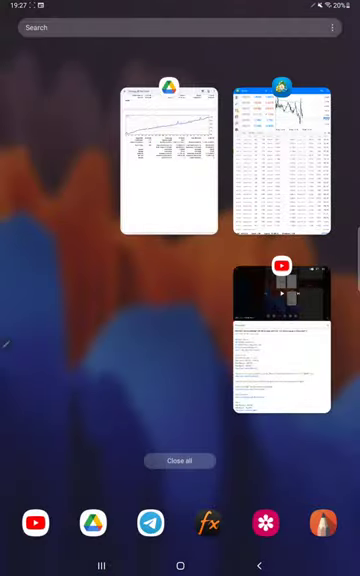
Open the Strategy 28 Part 3 PDF statement from the recent-apps overview.
left_click(168, 160)
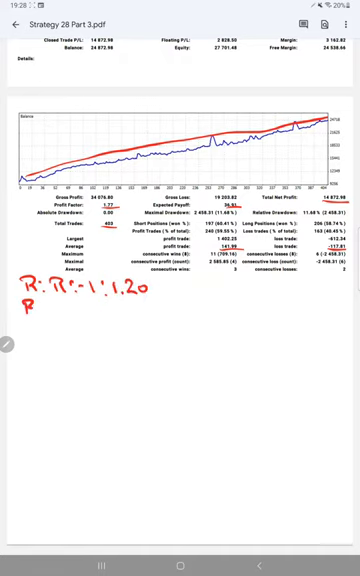
Handwrite 'B.E:- 45%' and 'Acc:- 60%' in red pen below the R.R line.
type("B.E:-")
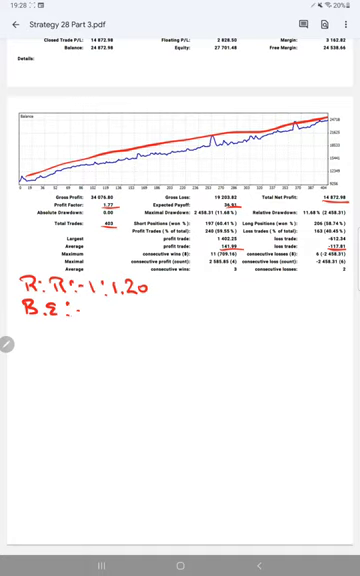
type("4s 1.")
type("Ar")
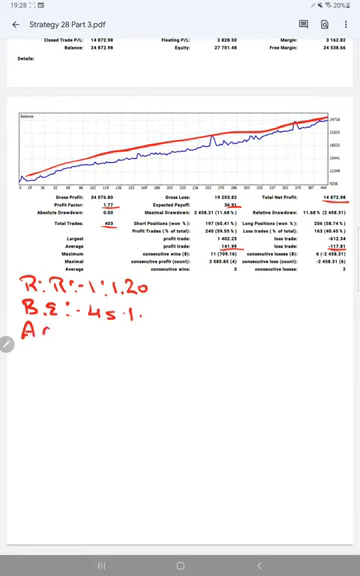
type("cc:")
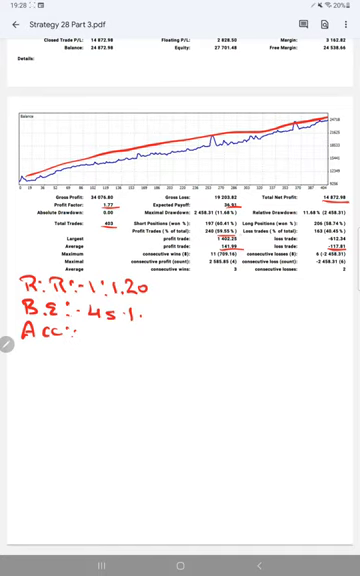
type("6c 1.")
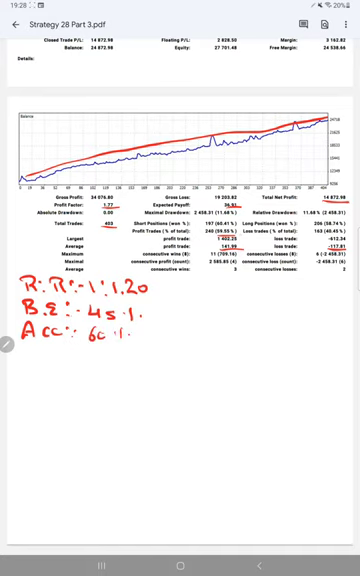
type("15")
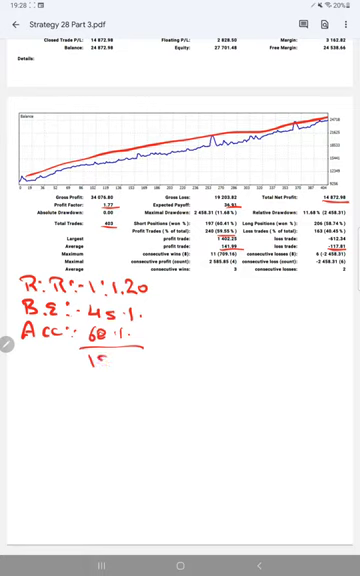